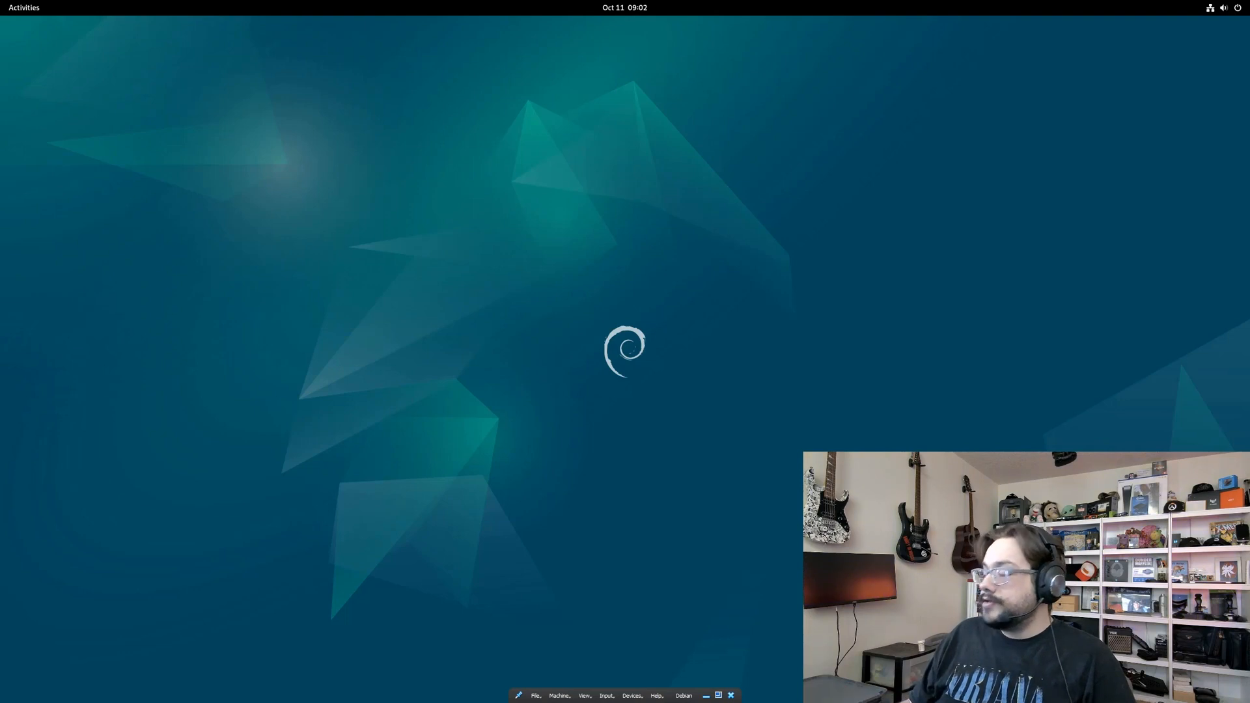
# - Open Firefox from the Activities dash on the LizardByte Sunshine GitHub page
pyautogui.click(24, 7)
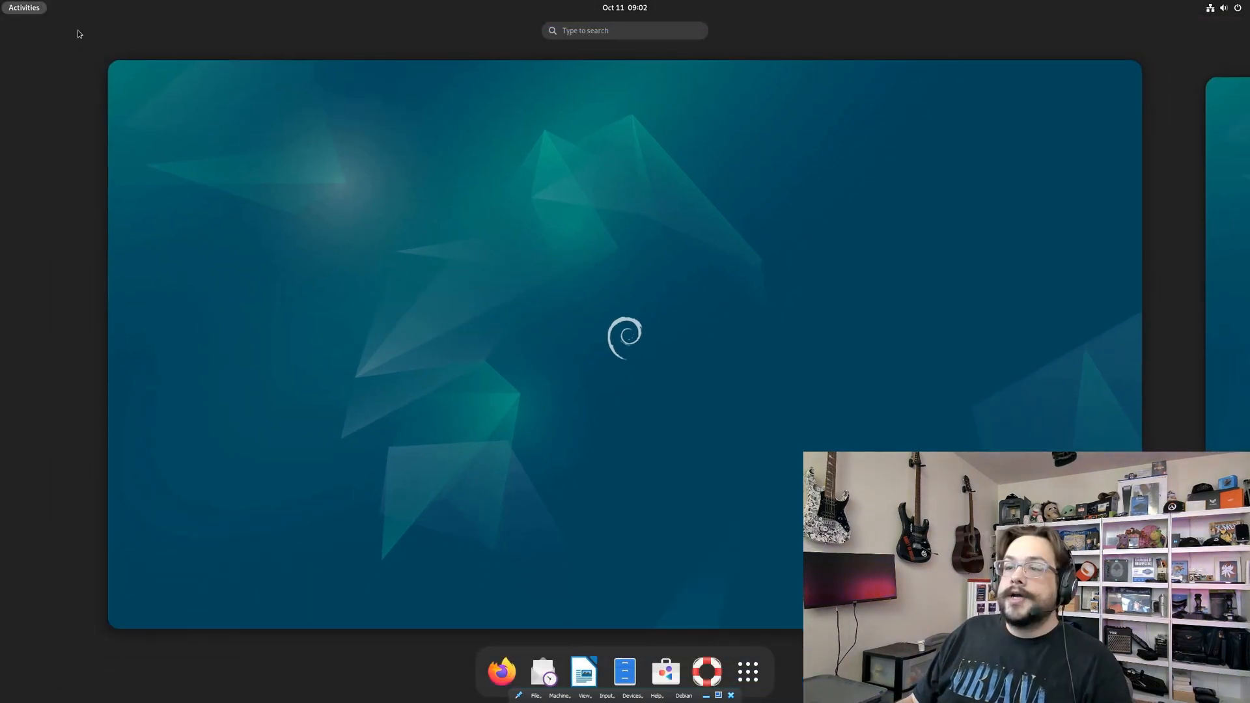
pyautogui.click(501, 672)
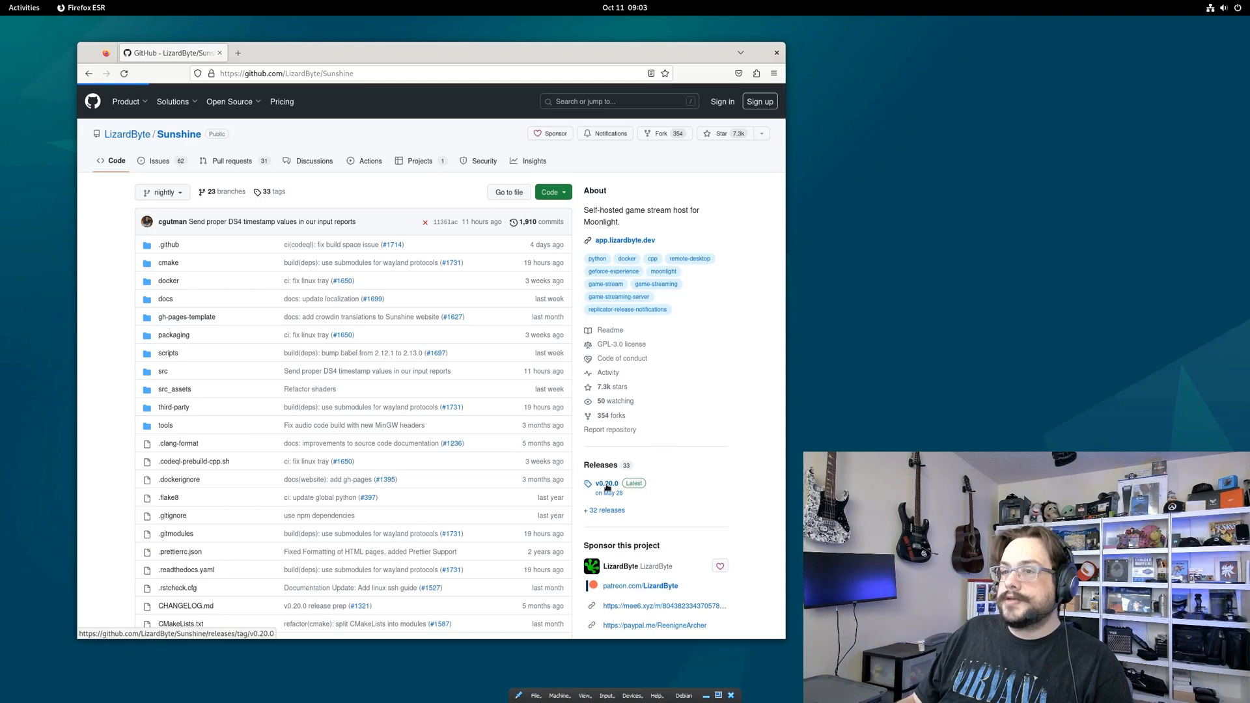
# - Download sunshine-debian-bullseye-amd64.deb from the v0.20.0 release and open a terminal in Downloads
pyautogui.click(607, 483)
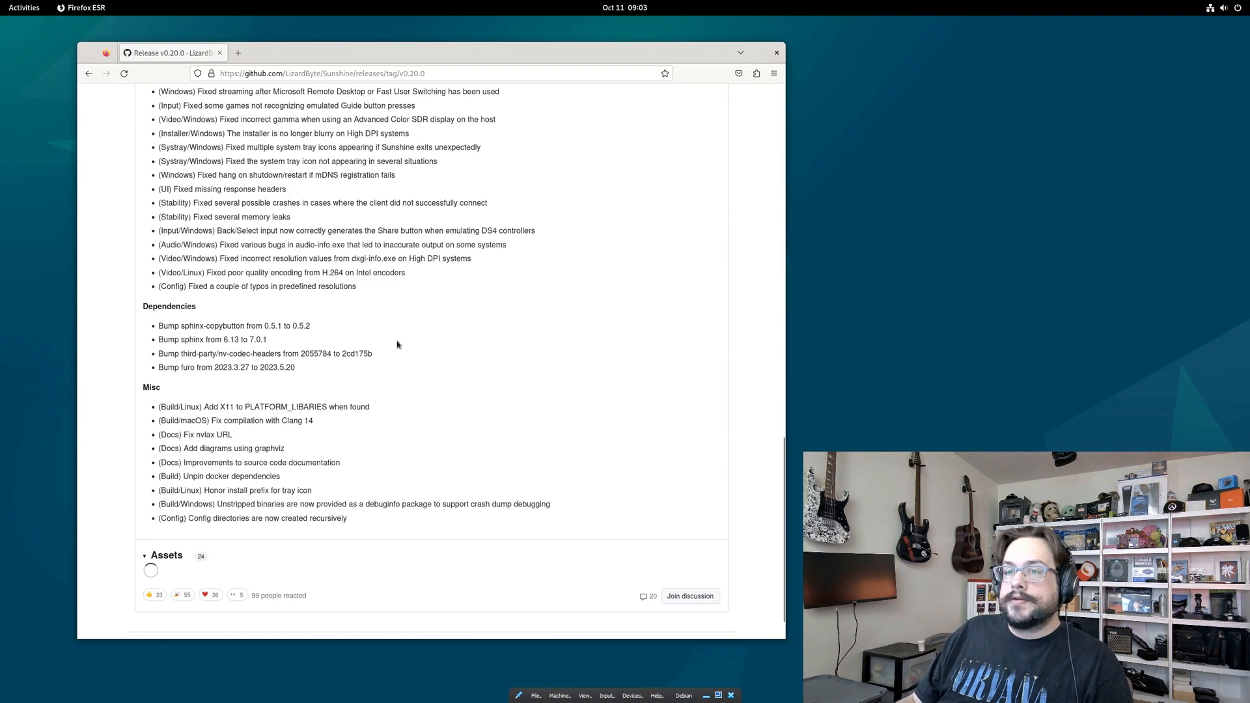
pyautogui.scroll(-3)
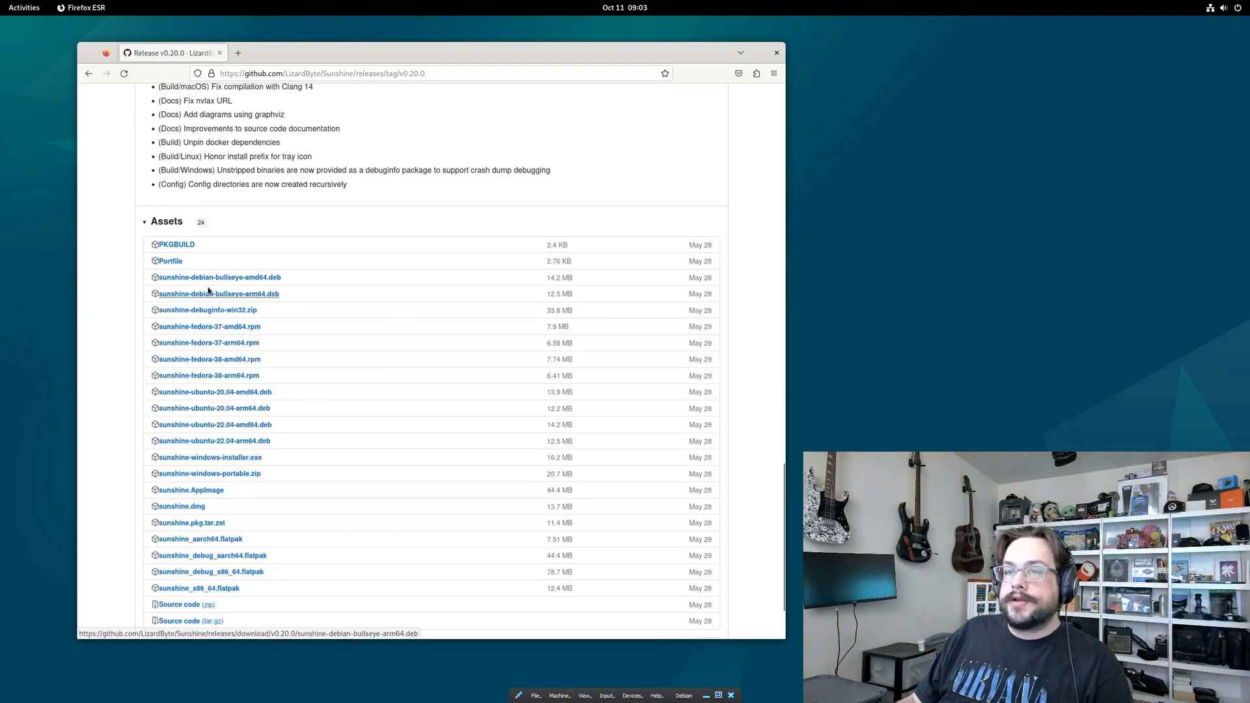
pyautogui.moveTo(220, 277)
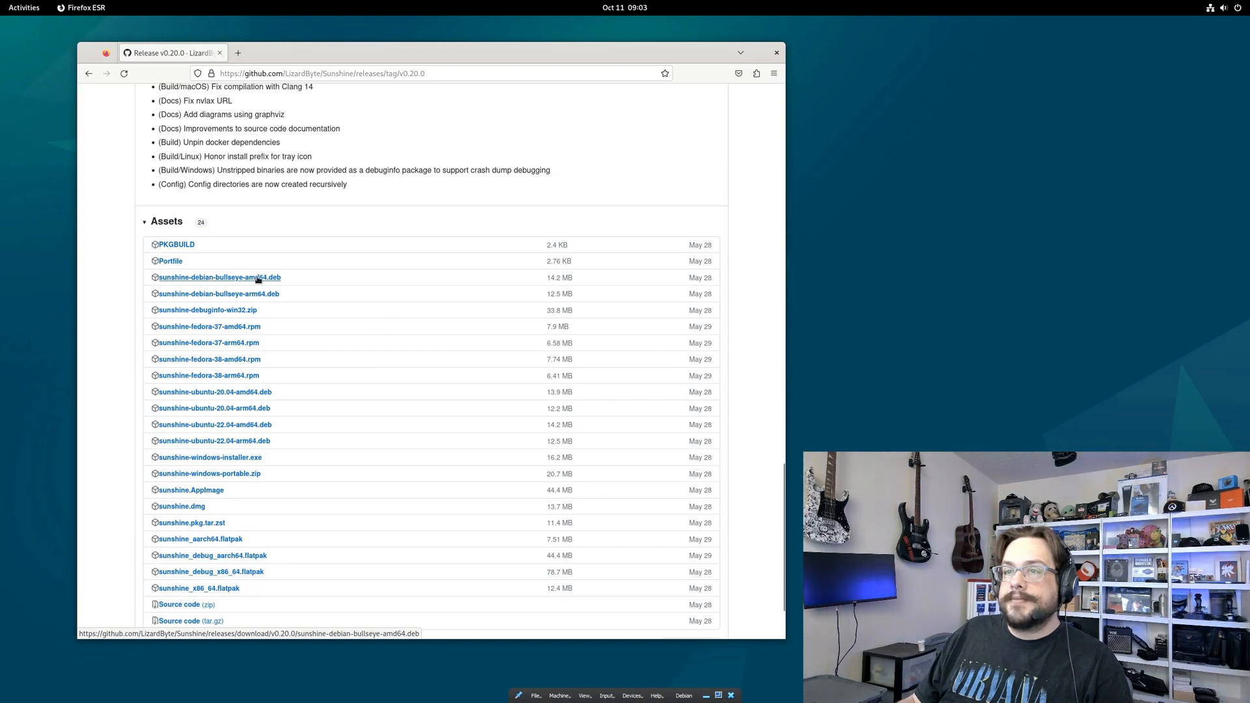
pyautogui.click(220, 277)
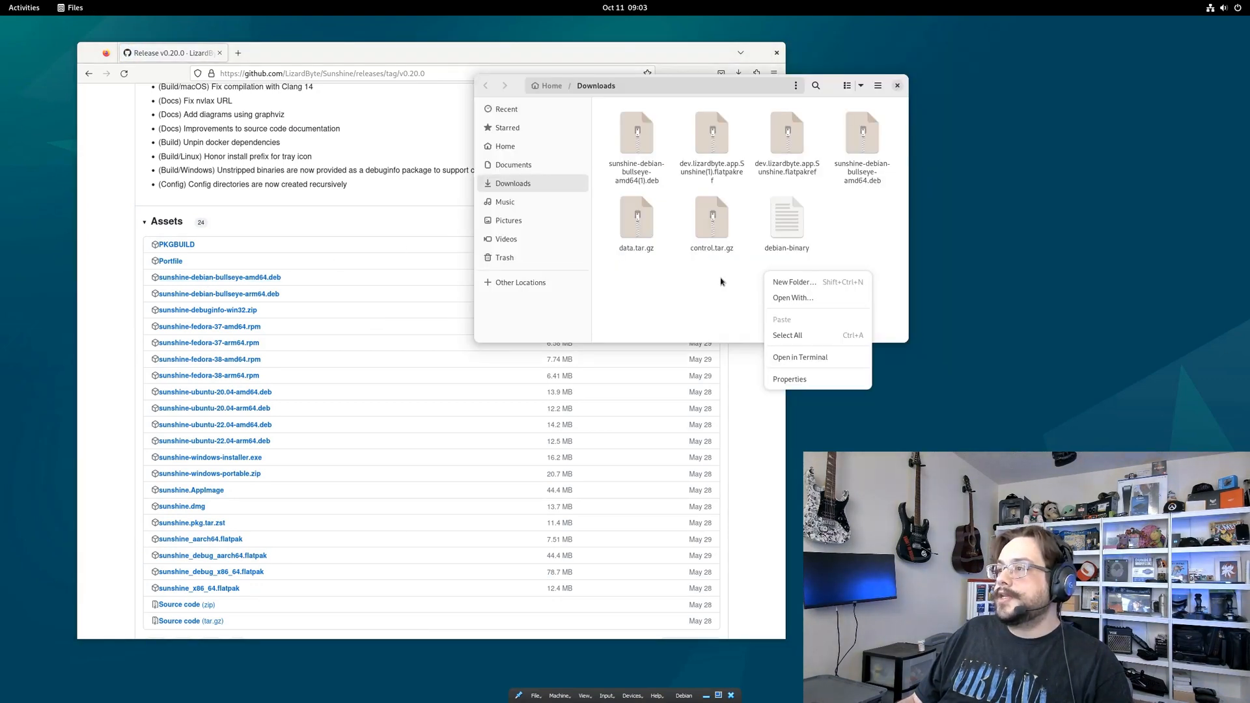
pyautogui.click(799, 356)
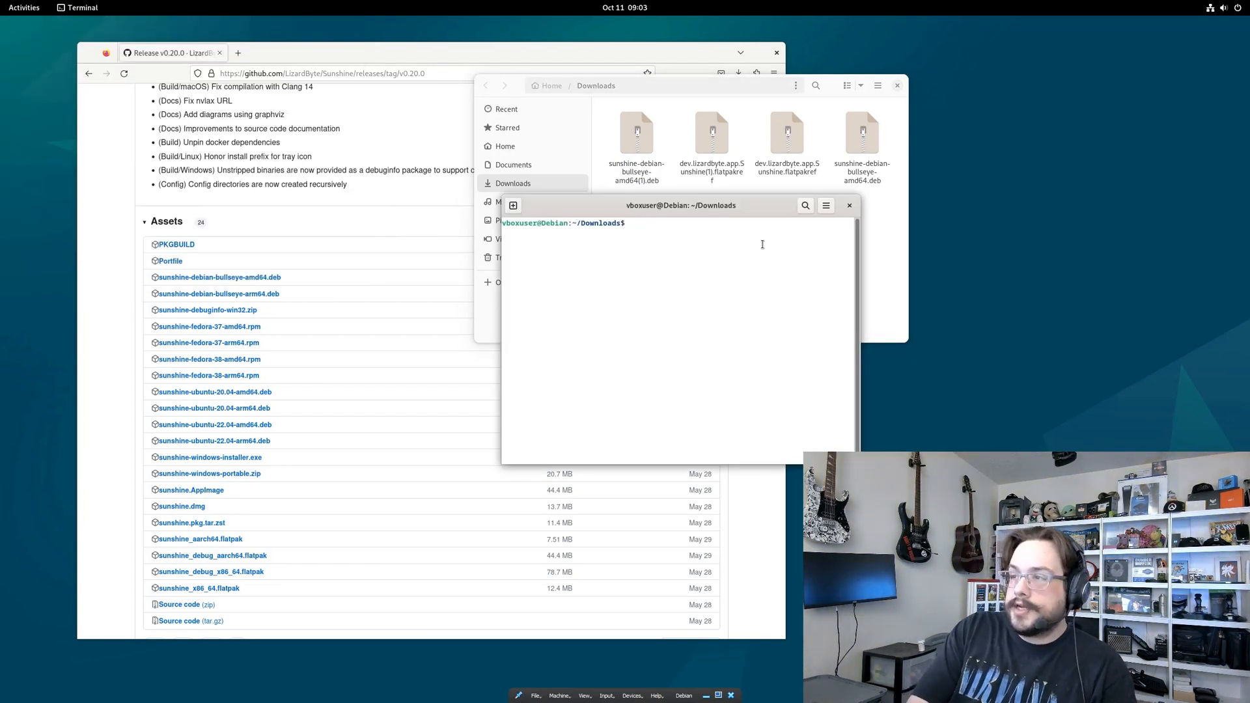
# - As root, run 'sudo apt install -f ./sunshine-debian-bullseye-amd64.deb' and confirm with y
pyautogui.write('su')
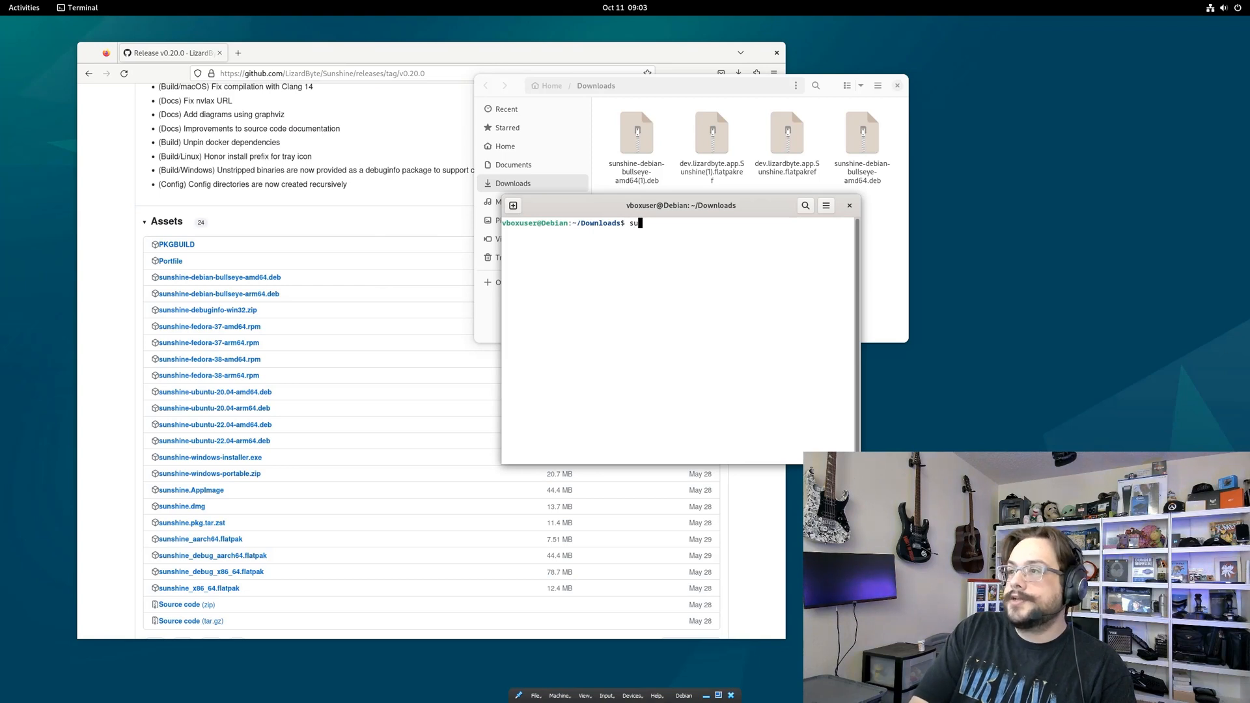
pyautogui.press('Return')
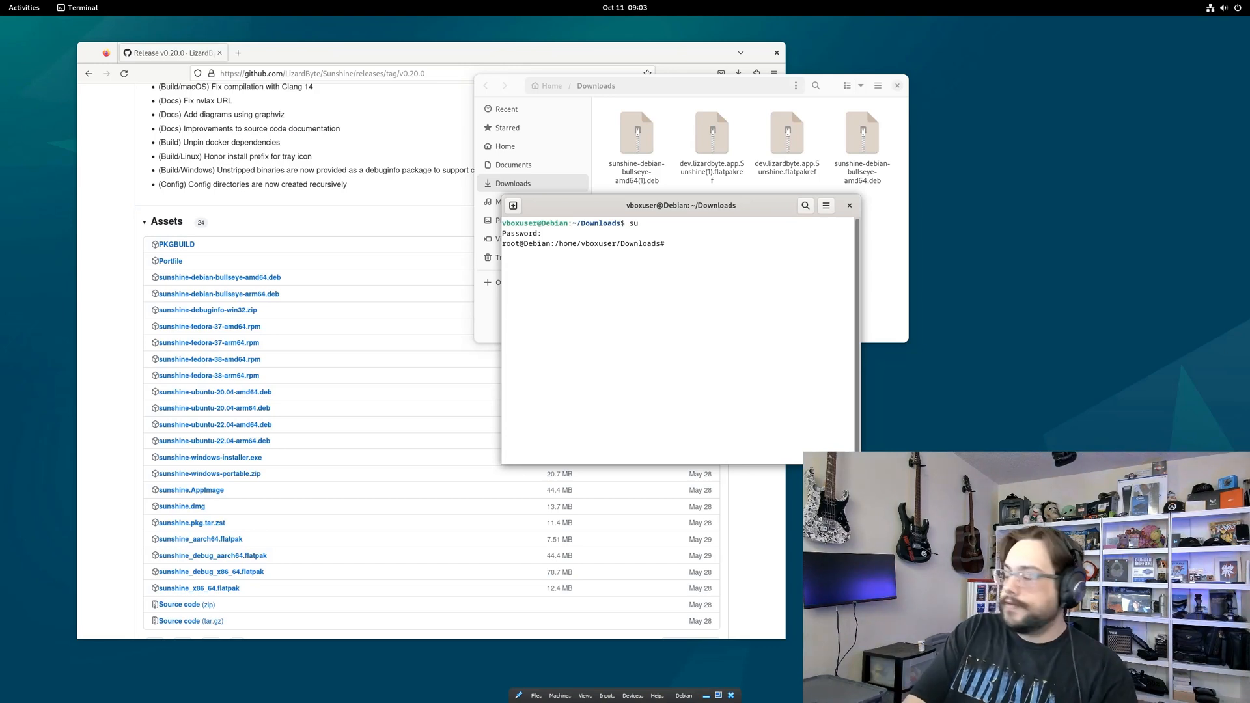
pyautogui.write('sudo apt')
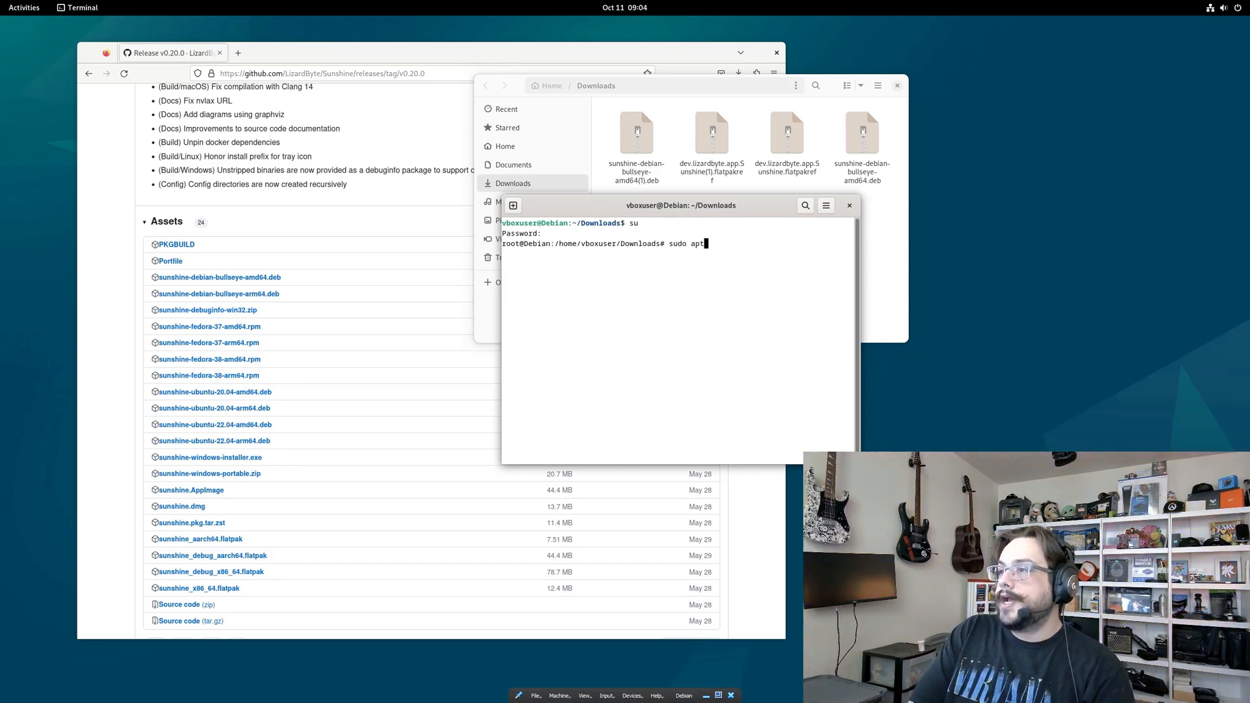
pyautogui.write('install -')
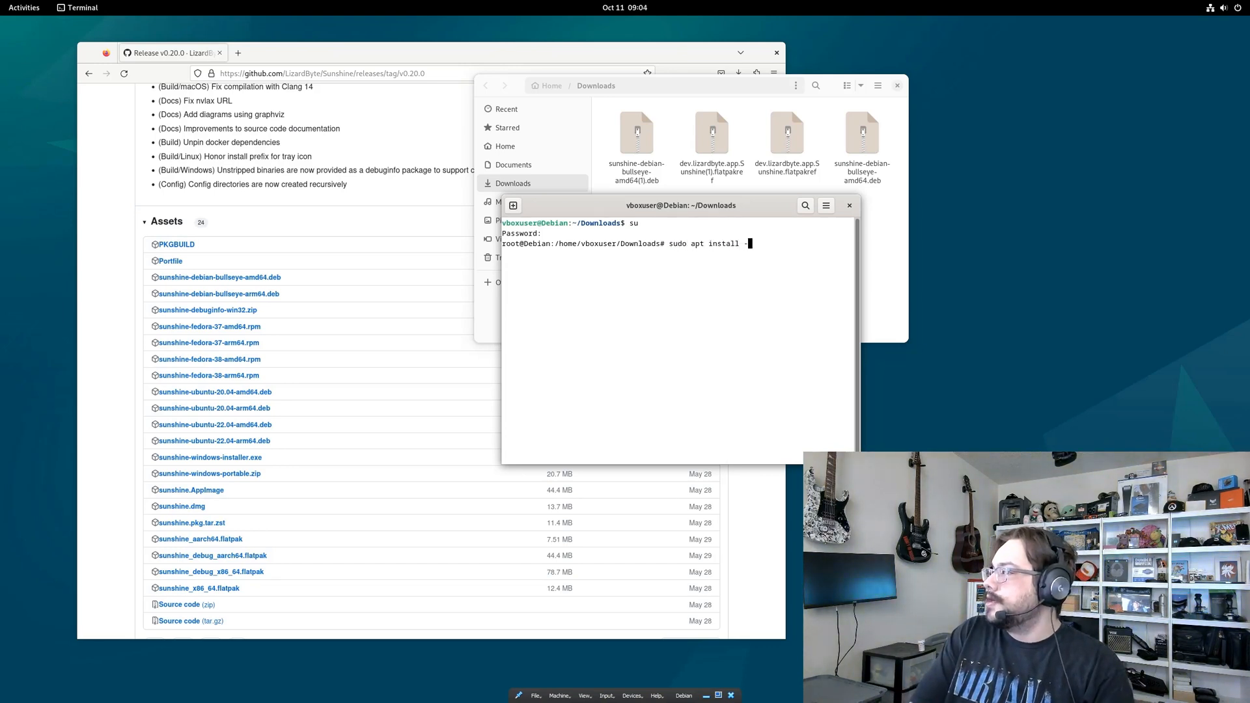
pyautogui.write('f')
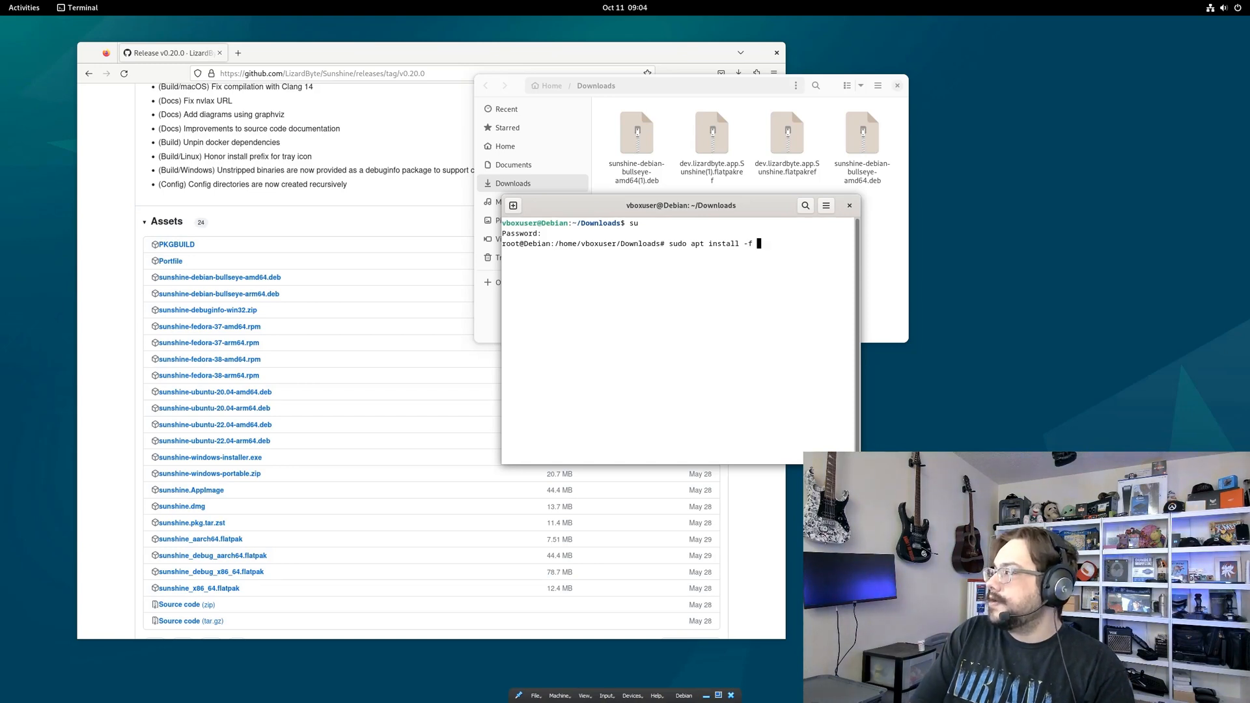
pyautogui.write('./sunshine-')
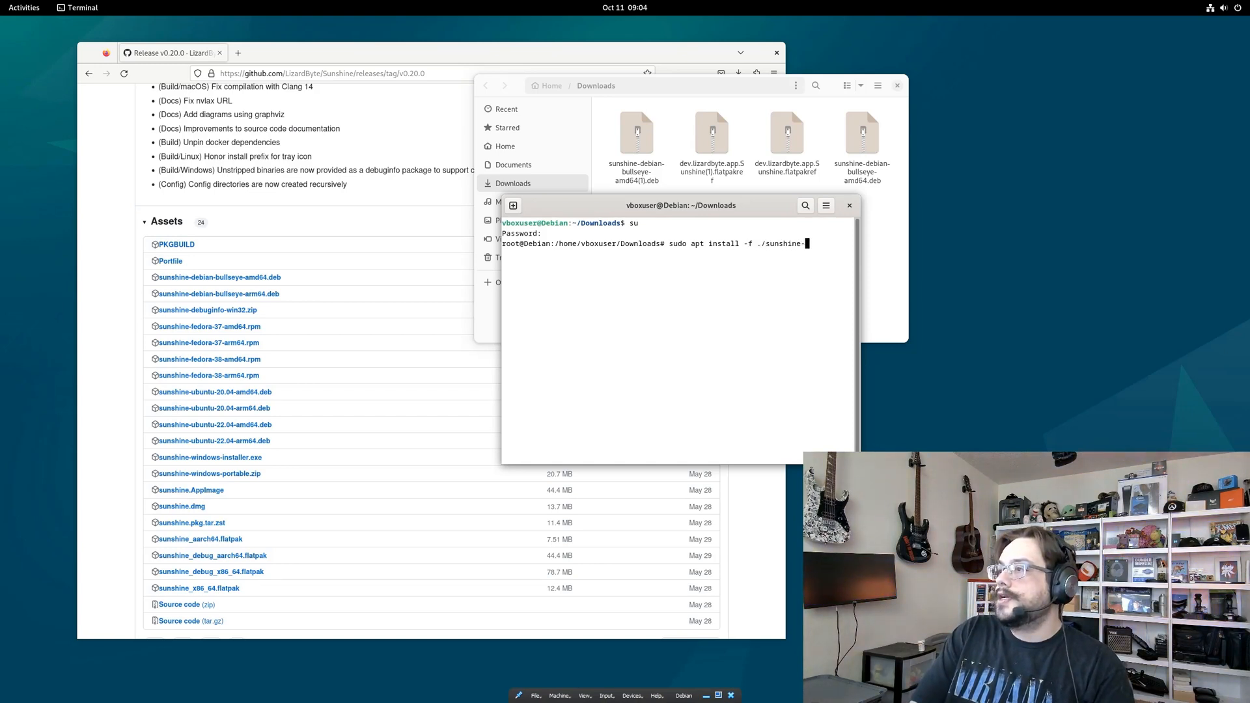
pyautogui.write('-deb')
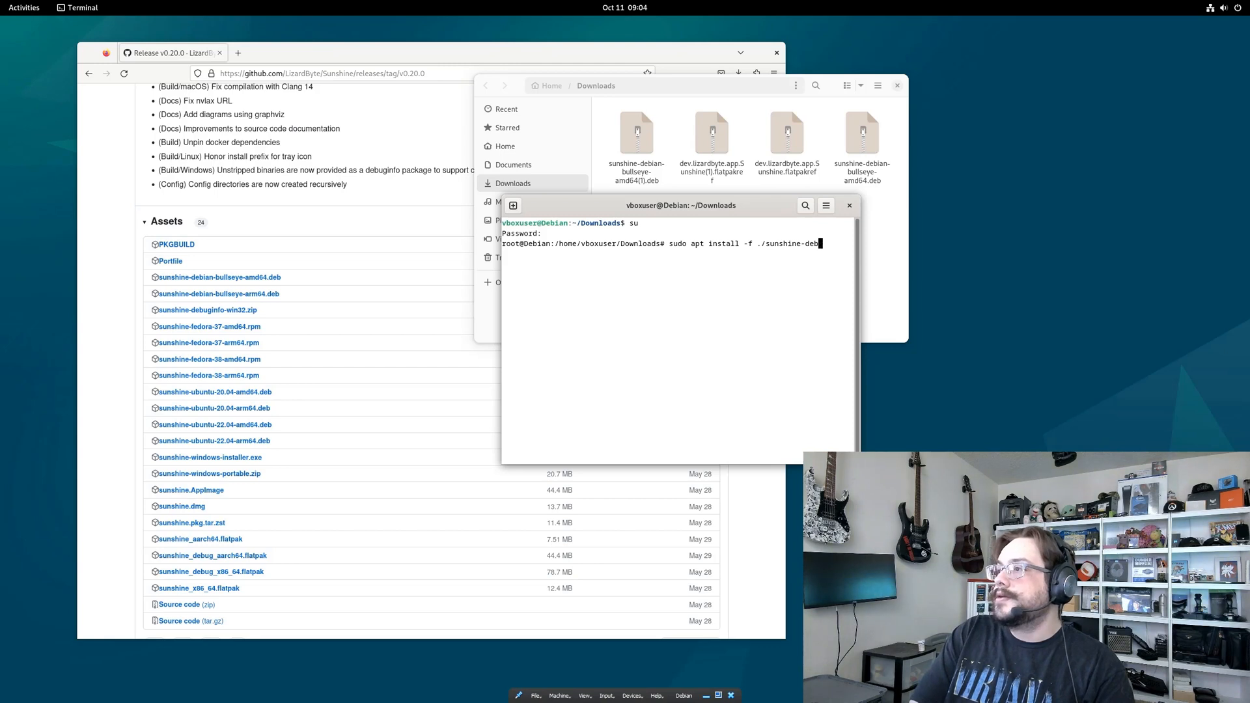
pyautogui.write('ian-bullseye')
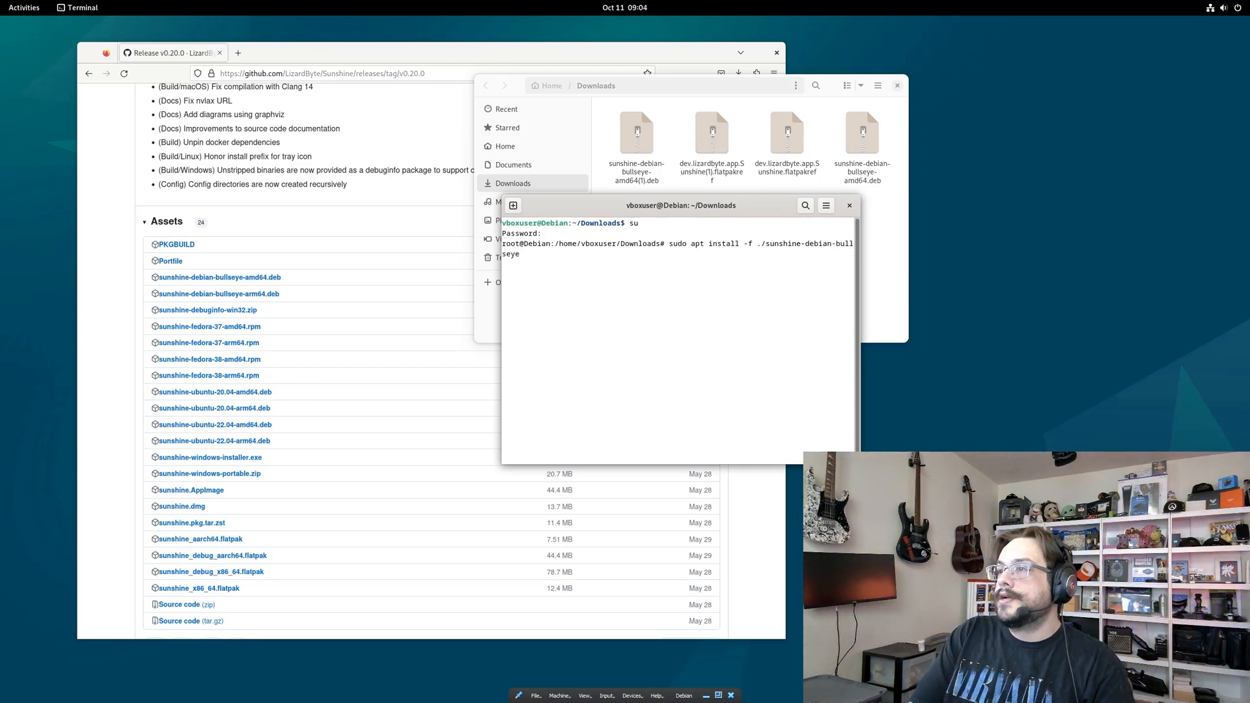
pyautogui.write('-amd')
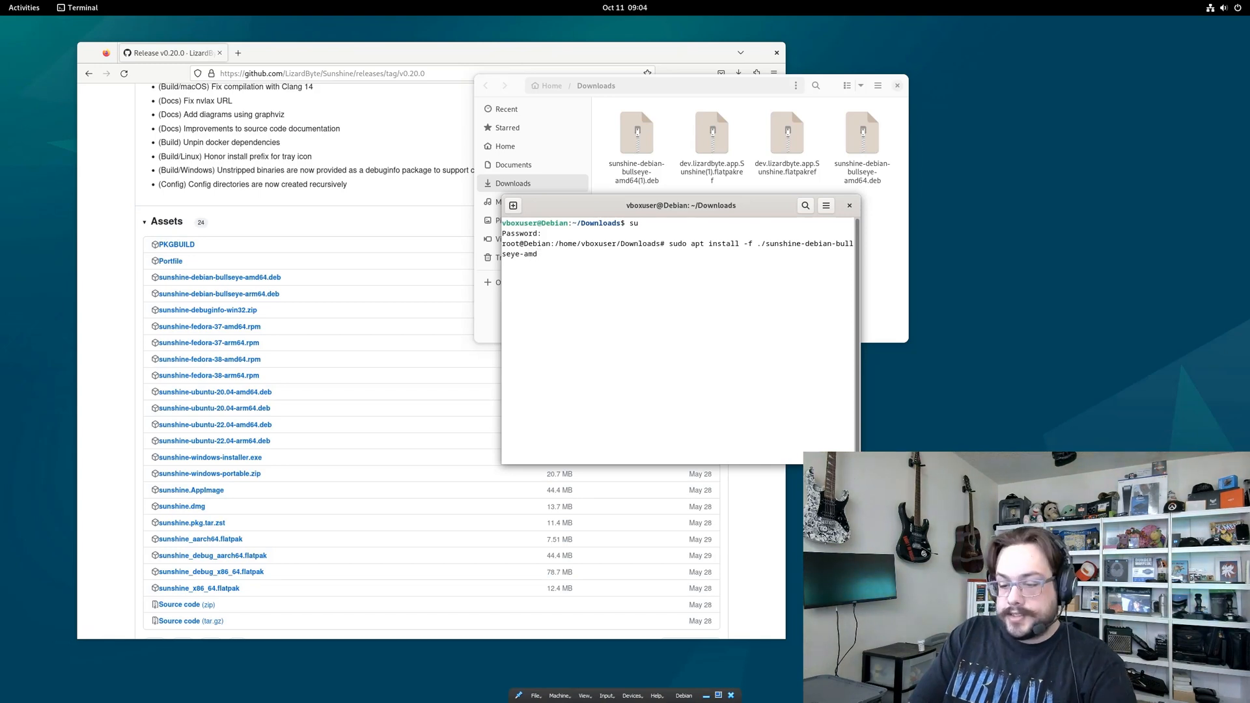
pyautogui.write('64.deb')
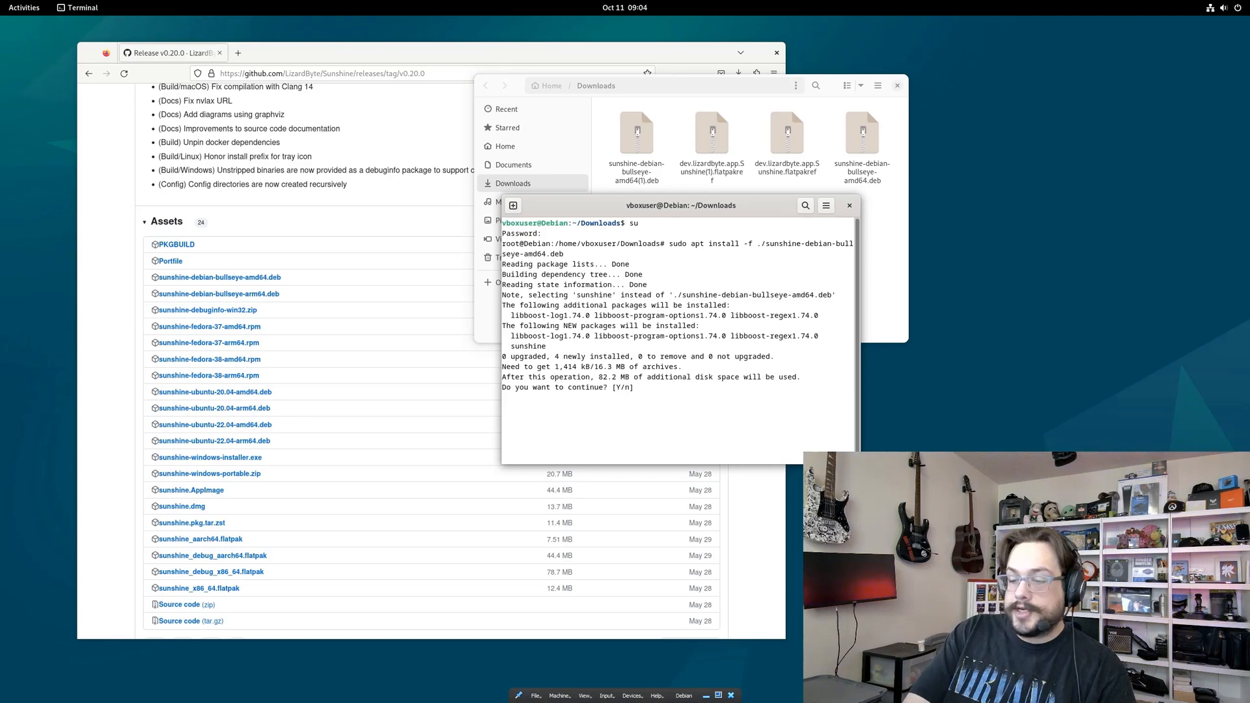
pyautogui.write('y')
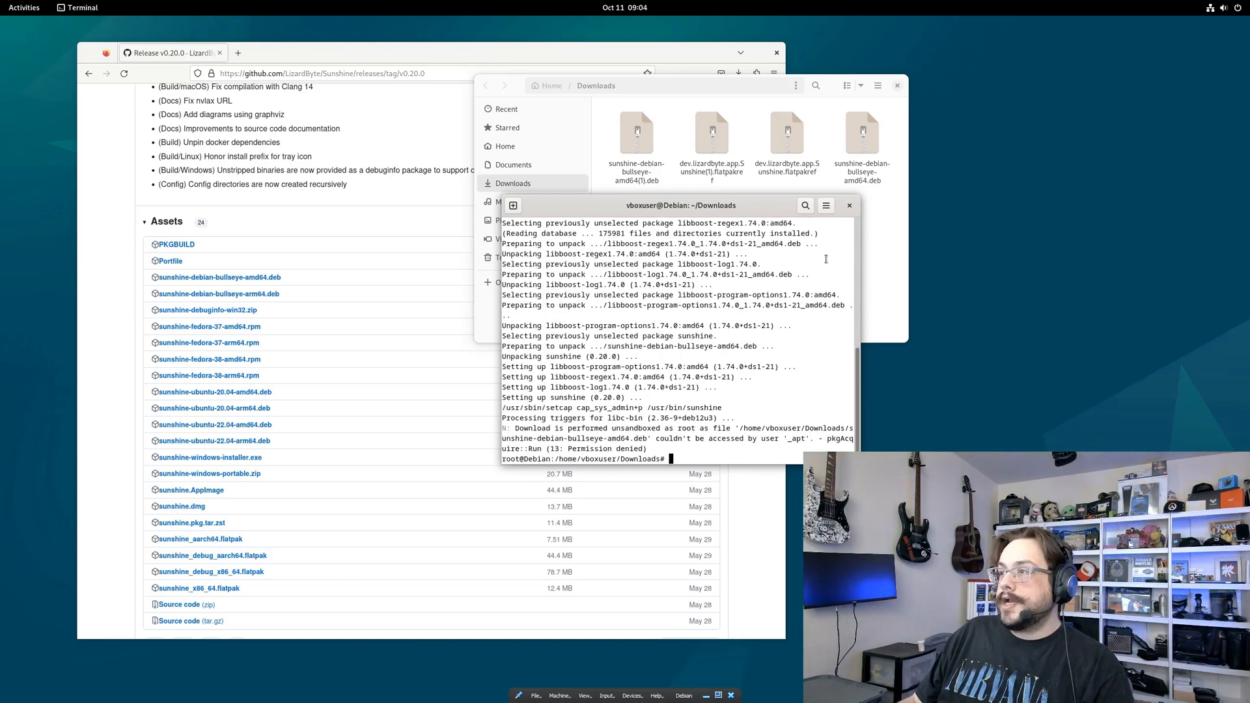
pyautogui.click(850, 205)
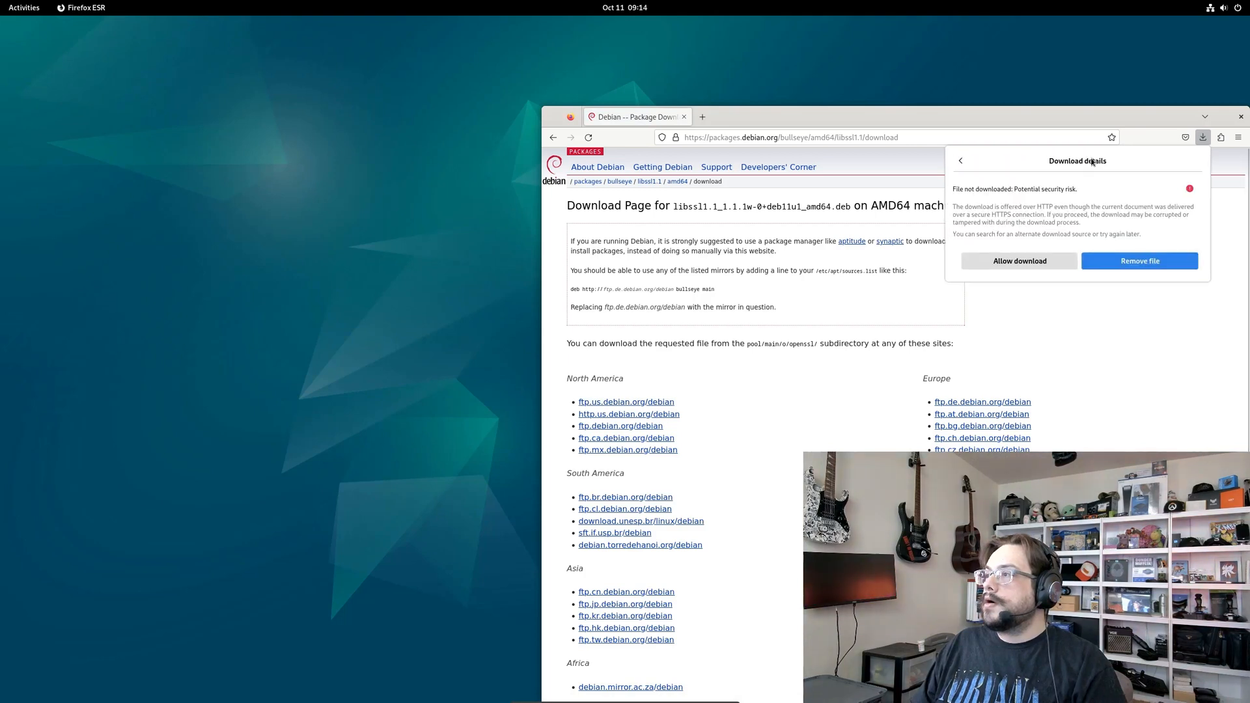
pyautogui.moveTo(1020, 260)
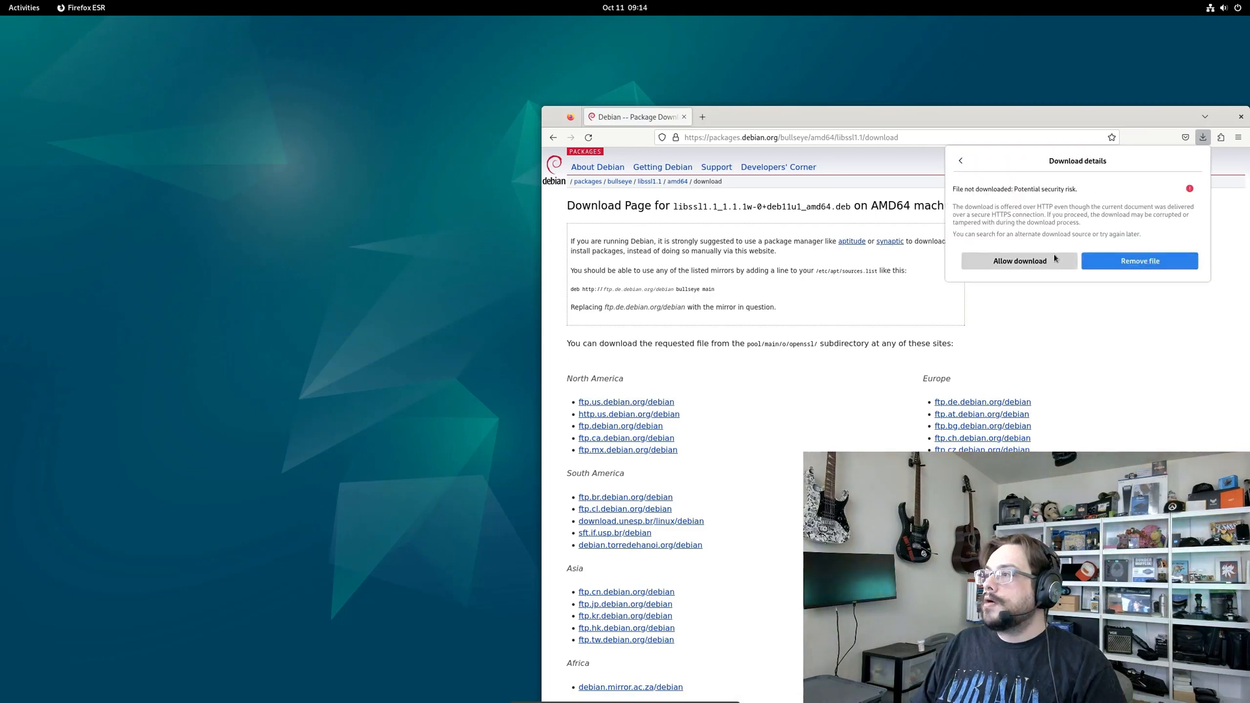
# - Allow the blocked libssl1.1 download and show the downloaded file in its folder
pyautogui.click(1203, 138)
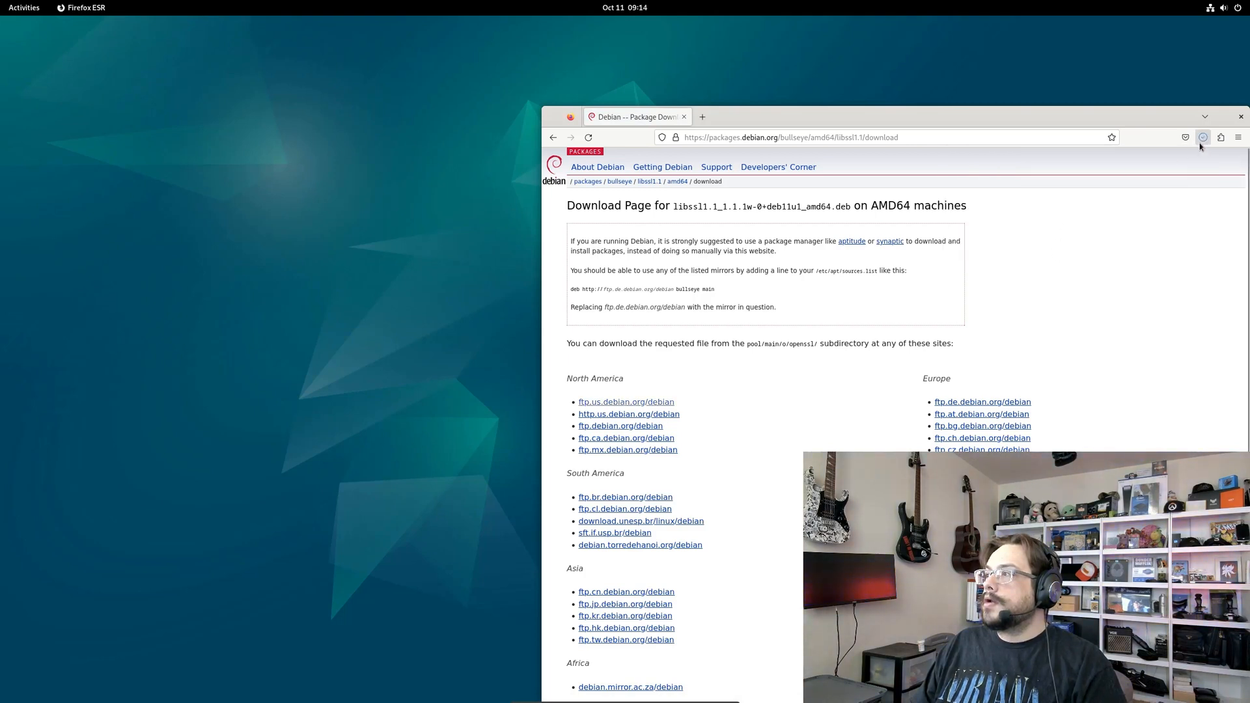
pyautogui.click(1203, 138)
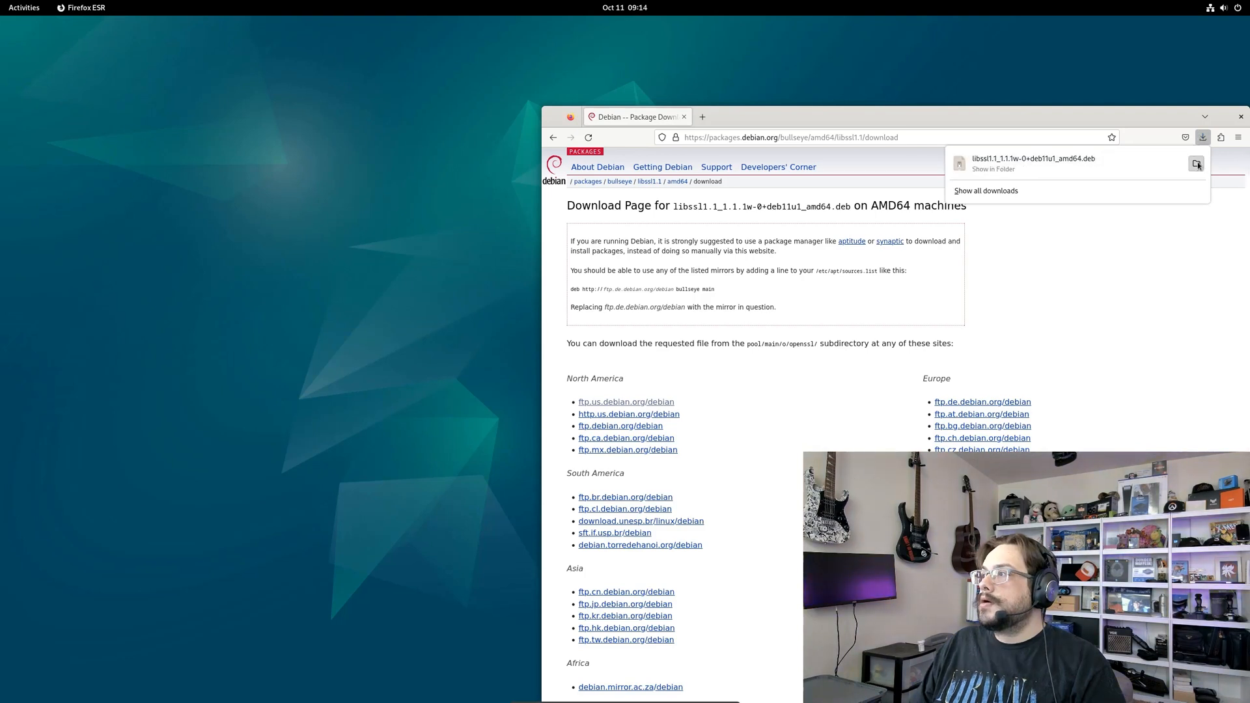
pyautogui.click(993, 169)
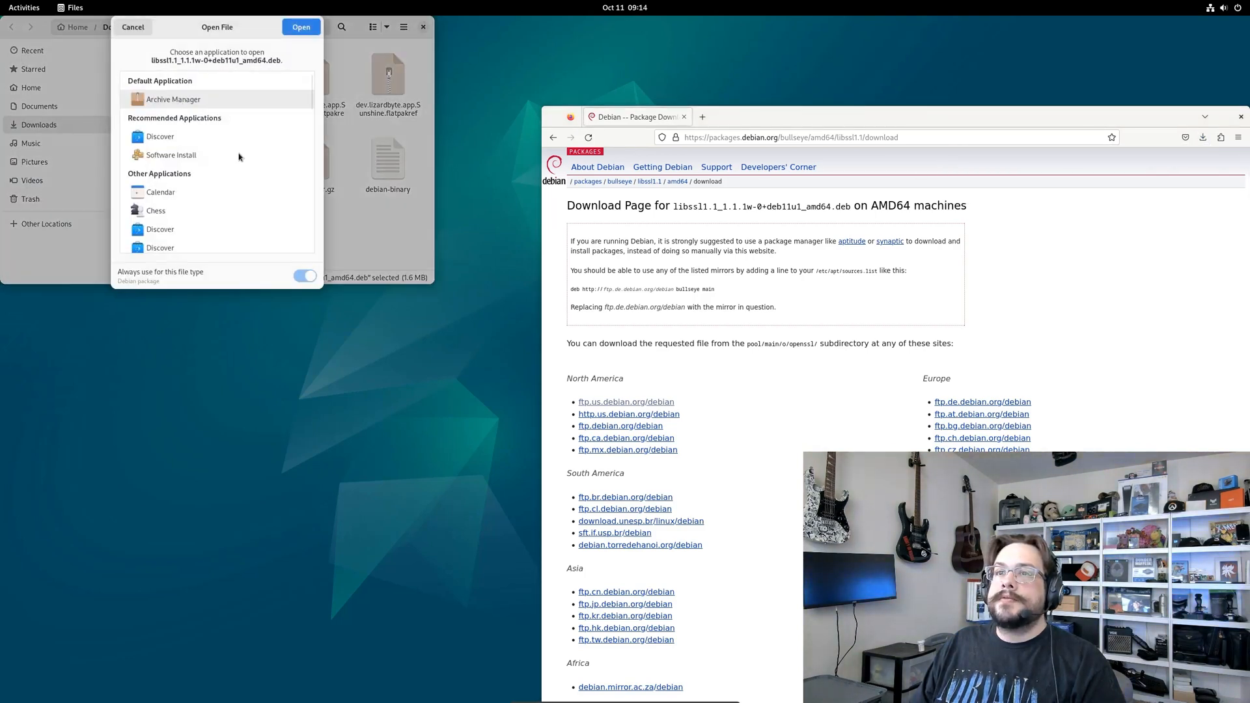
# - Install the libssl1.1 .deb through Software, authenticating with the administrator password
pyautogui.click(132, 26)
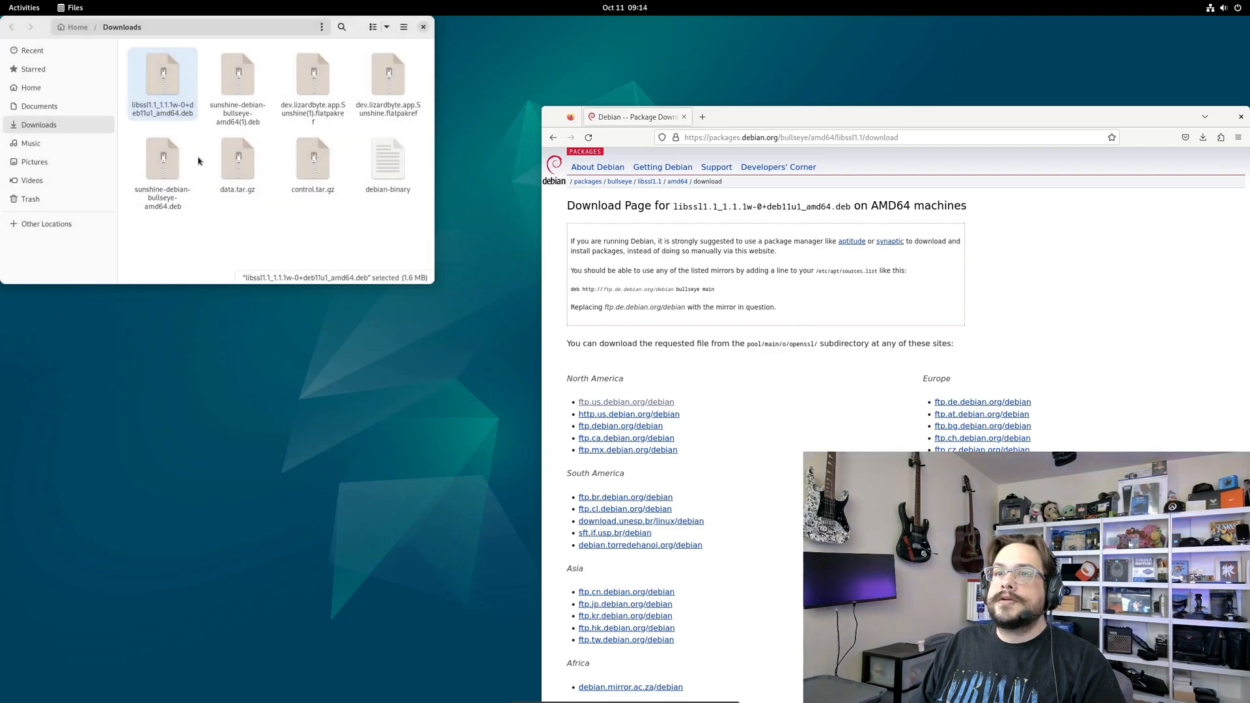
pyautogui.doubleClick(163, 75)
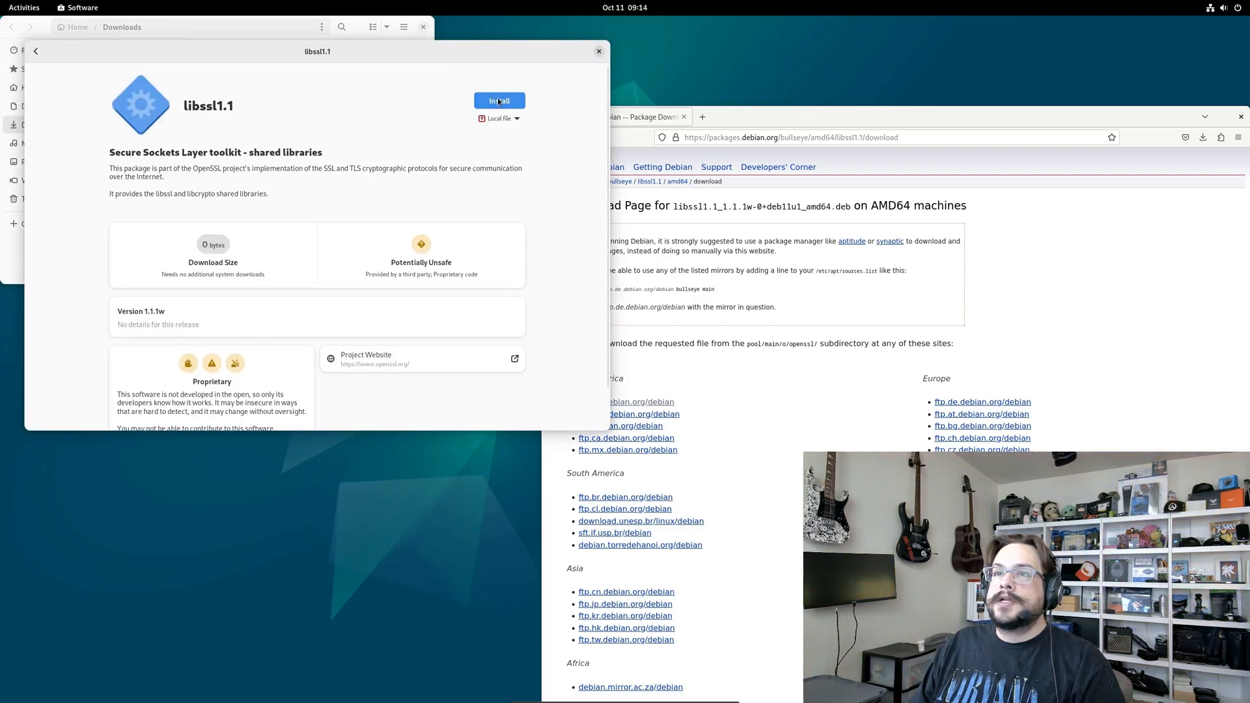
pyautogui.click(499, 100)
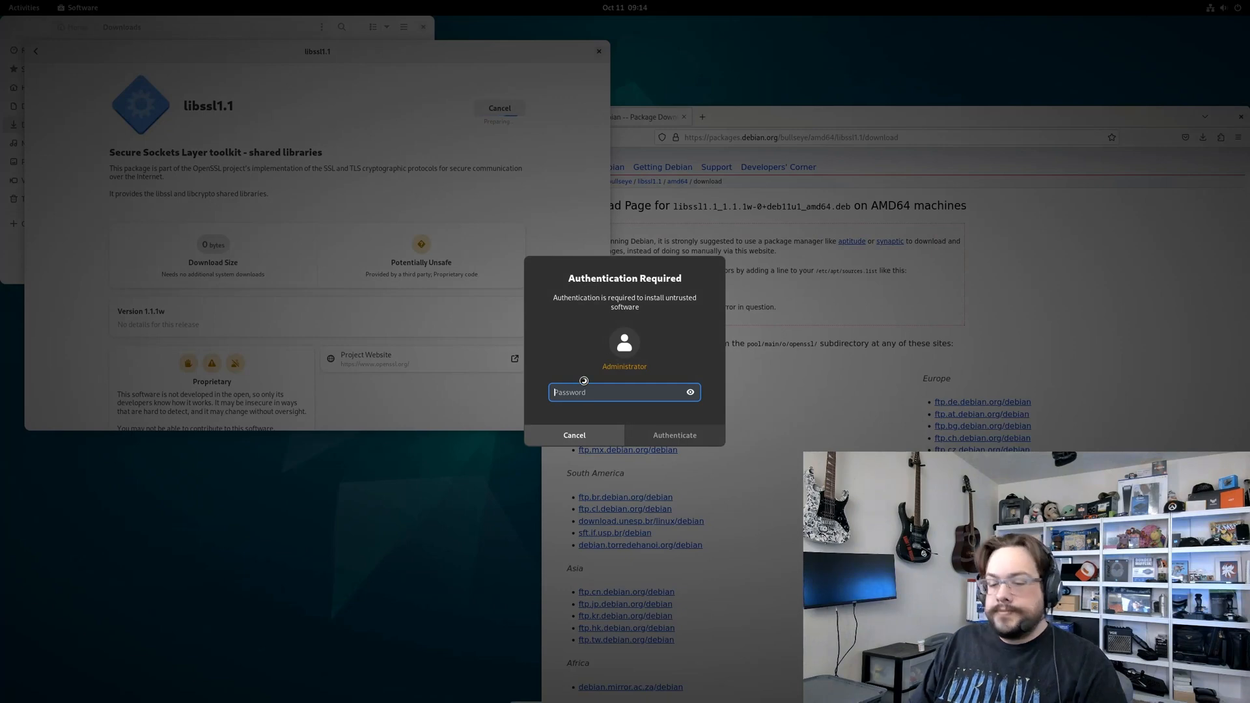
pyautogui.click(674, 436)
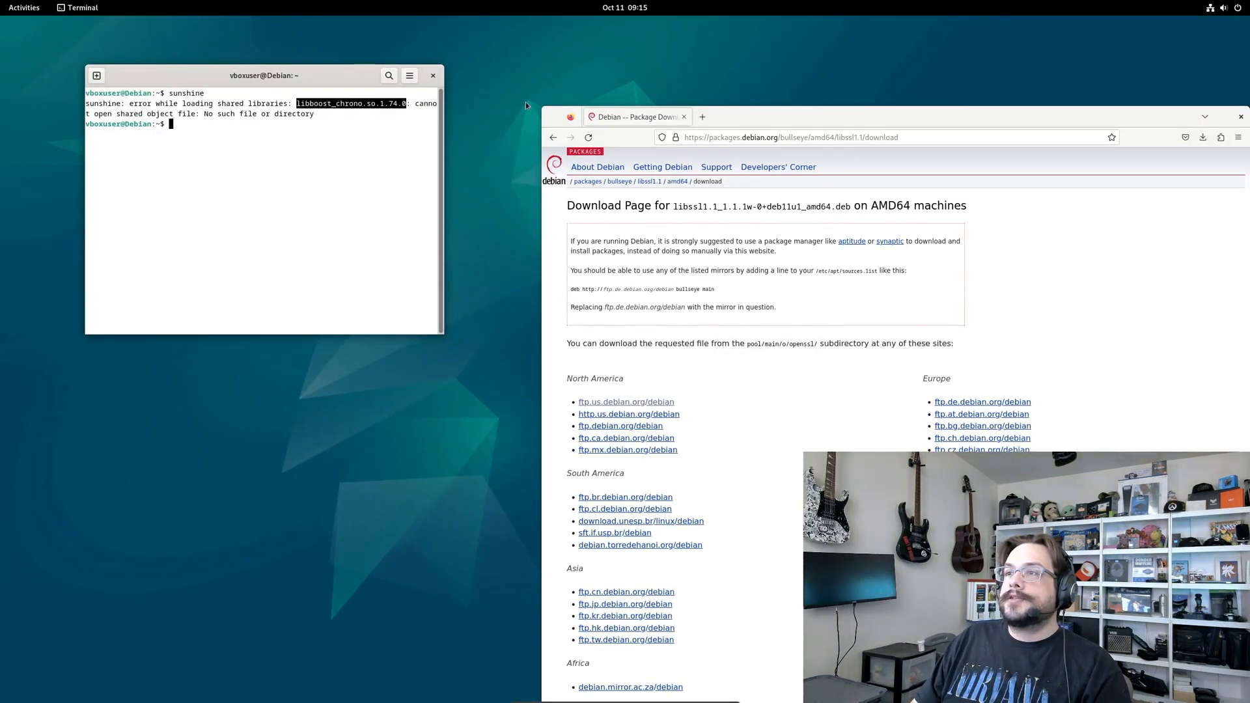
pyautogui.click(797, 137)
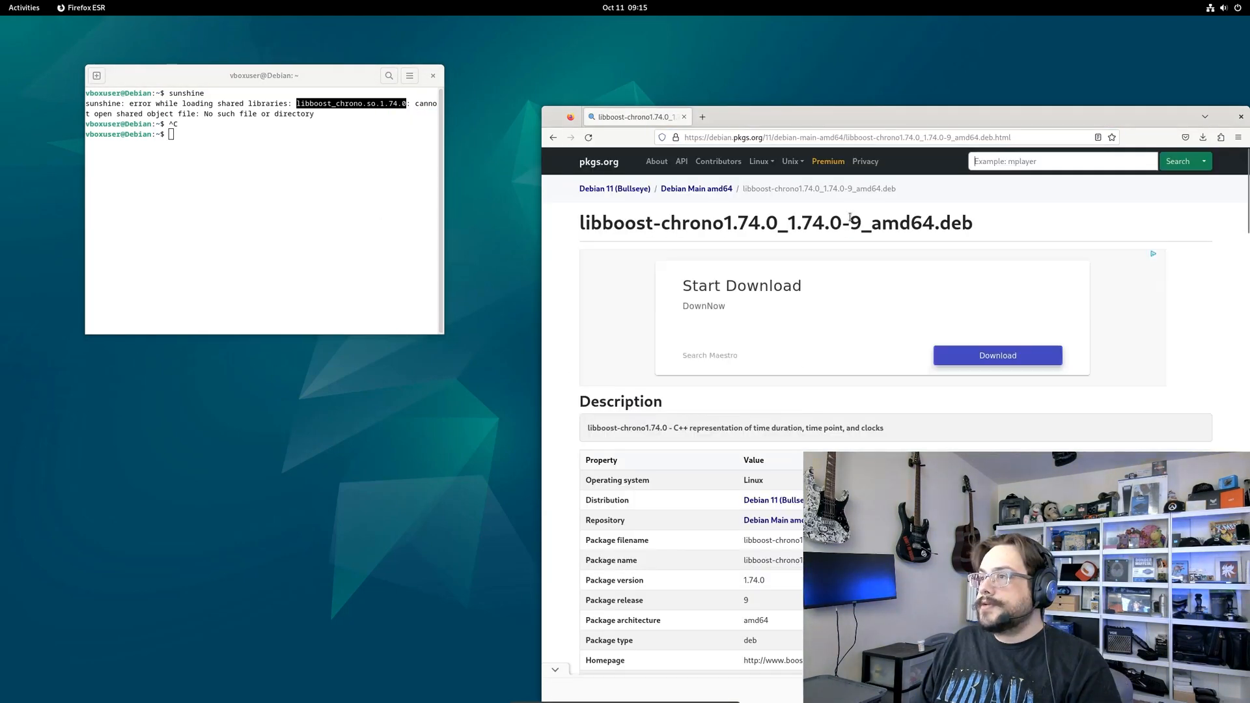
# - Load the libboost-chrono1.74.0 amd64 Debian mirror link from pkgs.org in the address bar
pyautogui.scroll(-3)
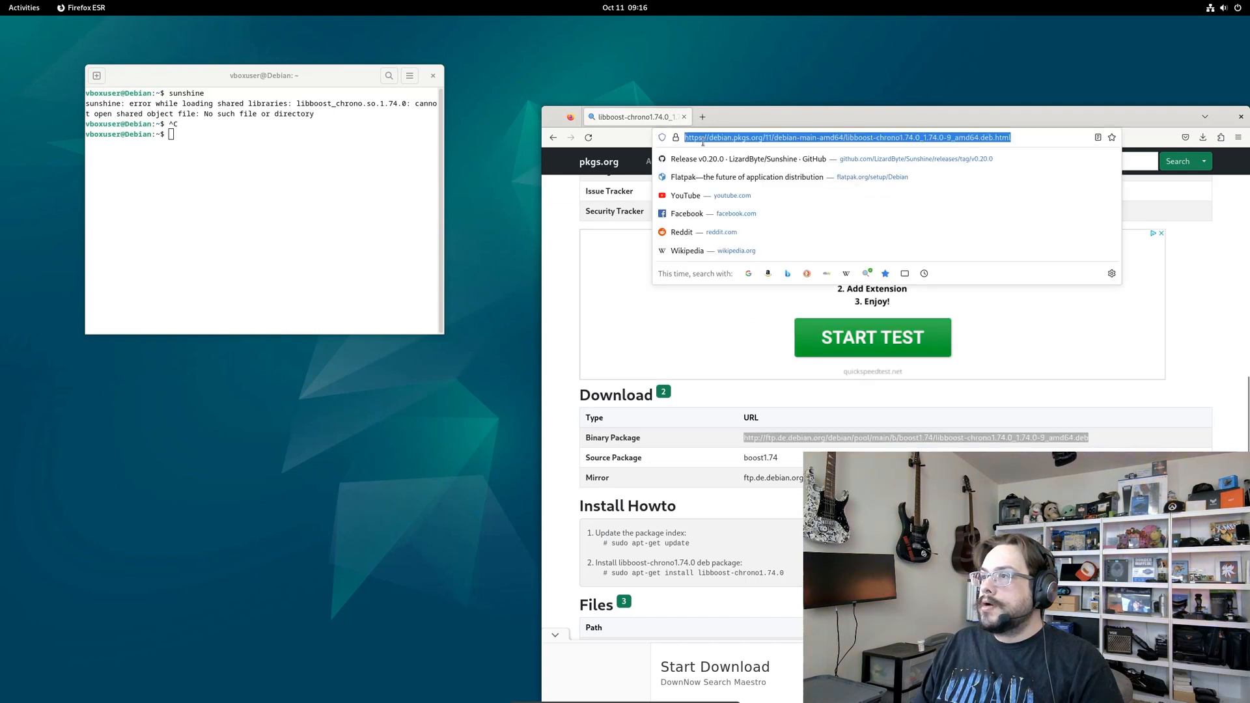
pyautogui.click(914, 438)
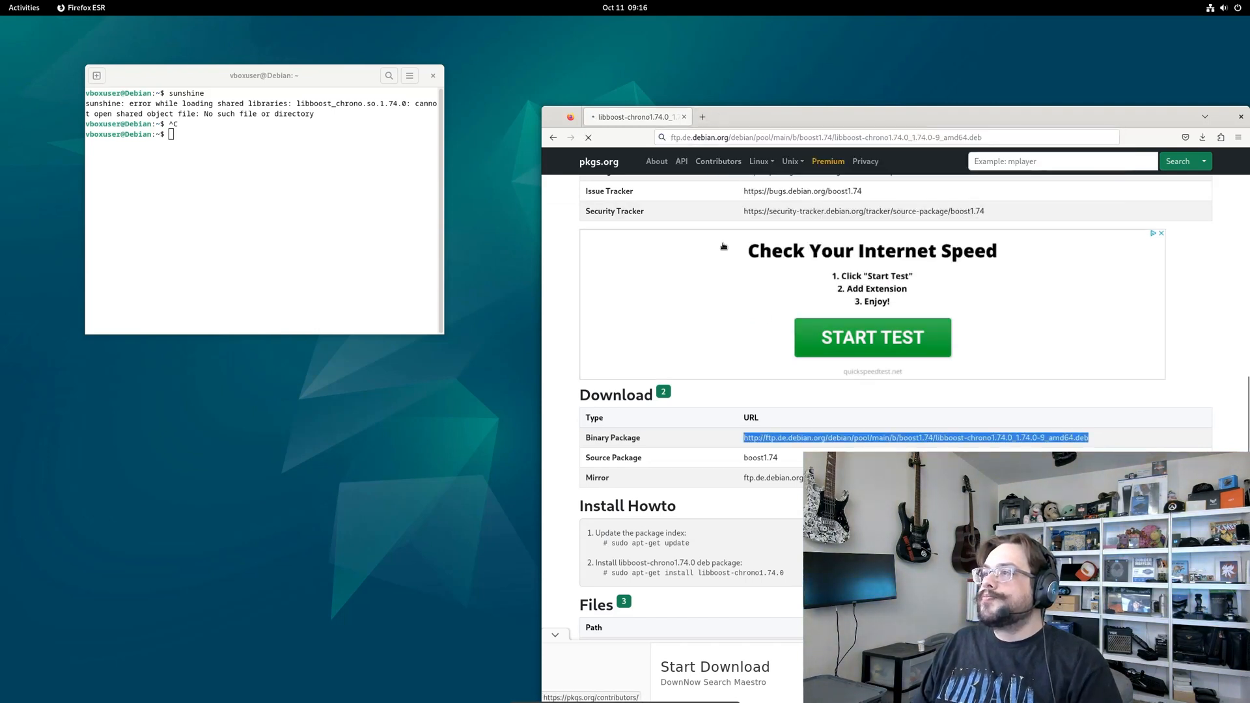
pyautogui.click(1204, 137)
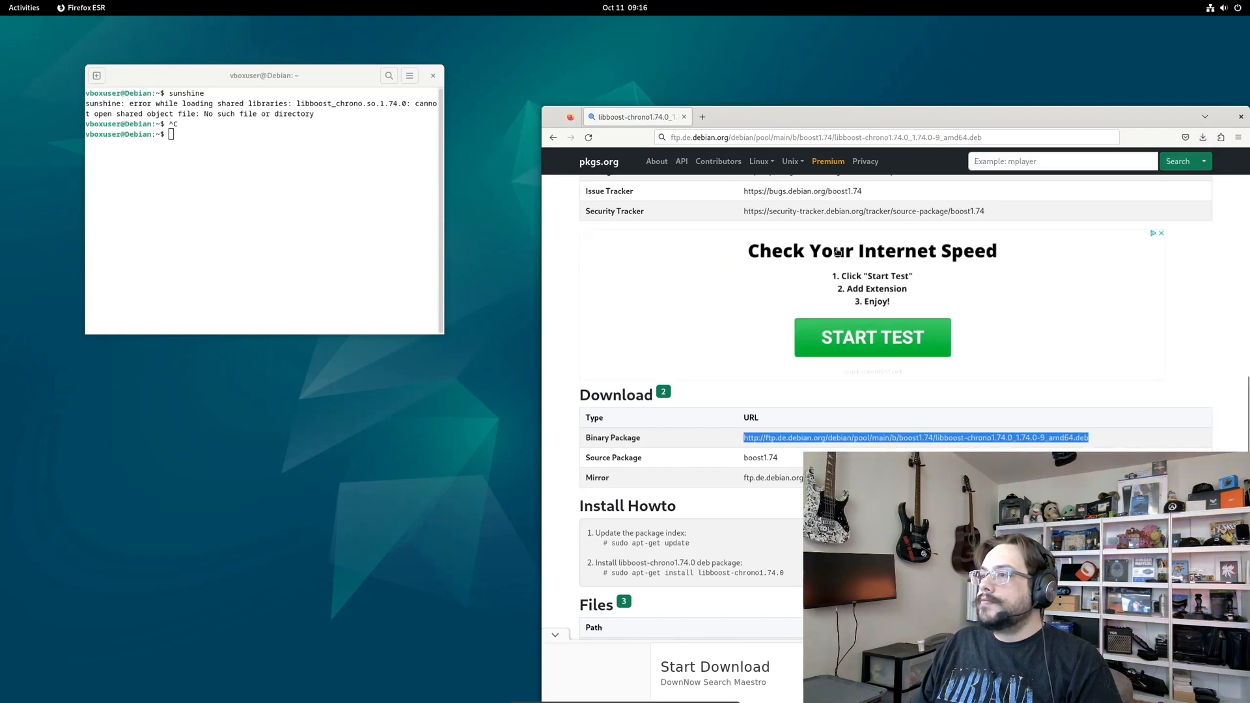
pyautogui.rightClick(248, 394)
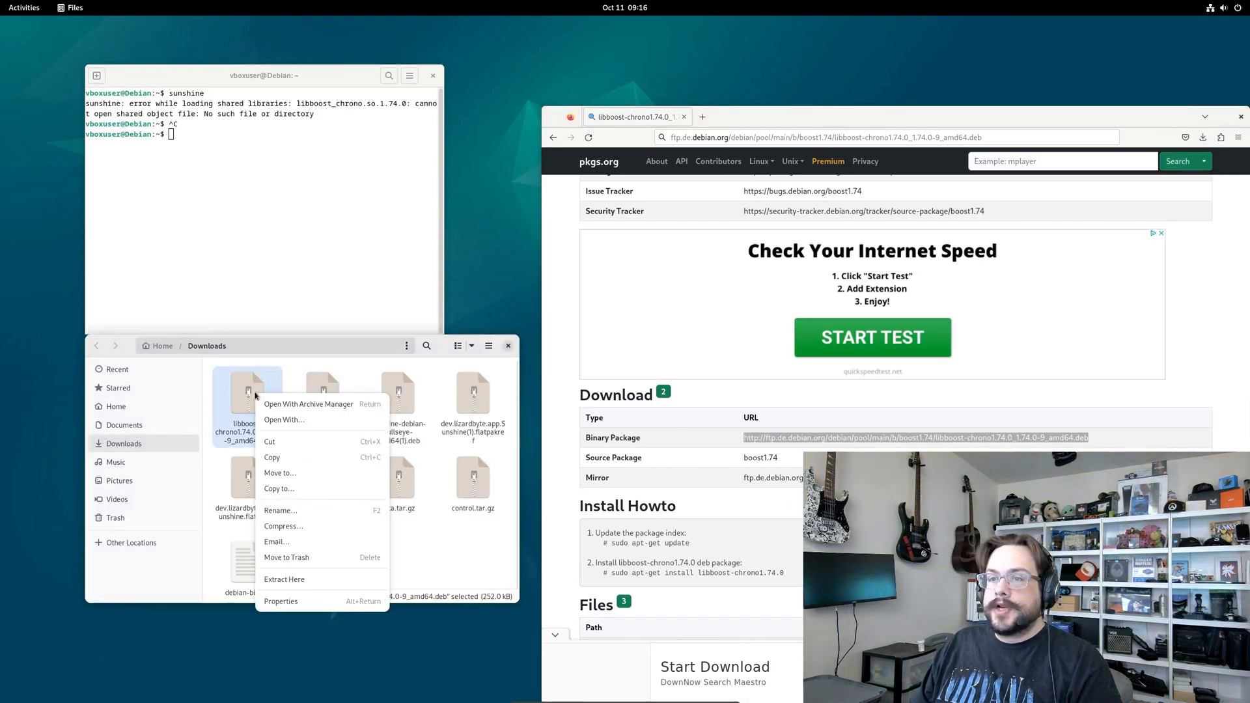
pyautogui.click(285, 420)
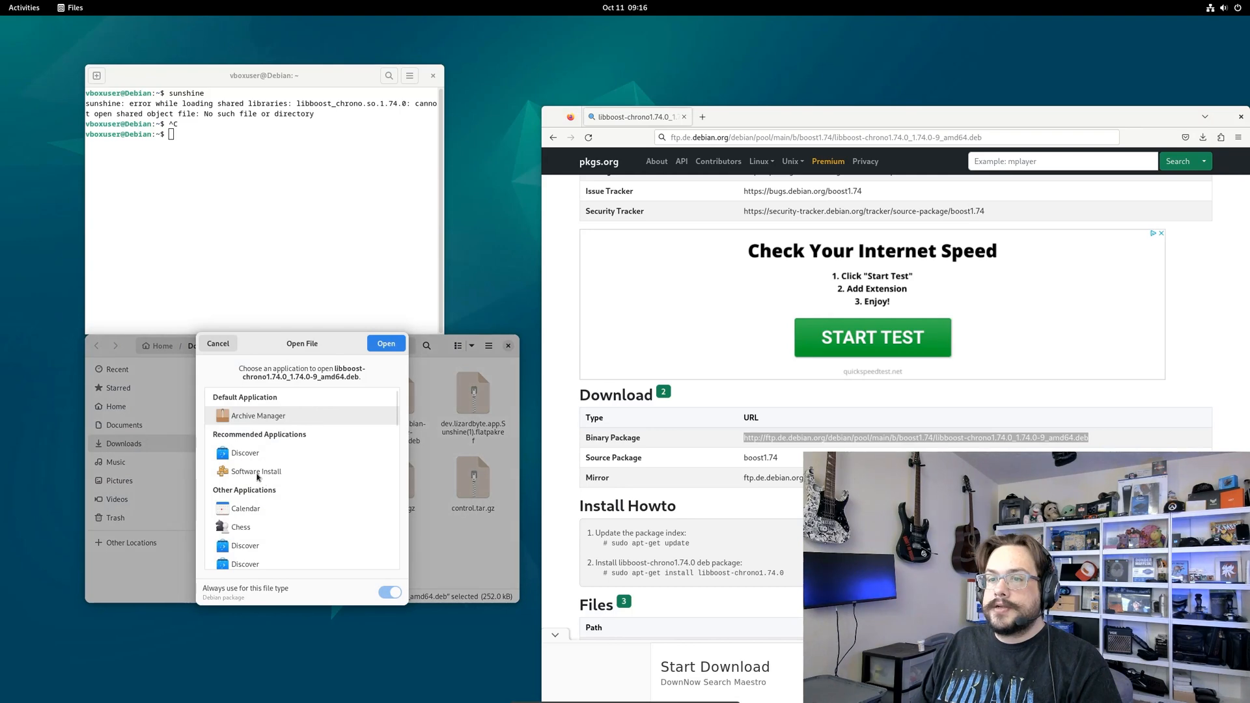
pyautogui.click(386, 343)
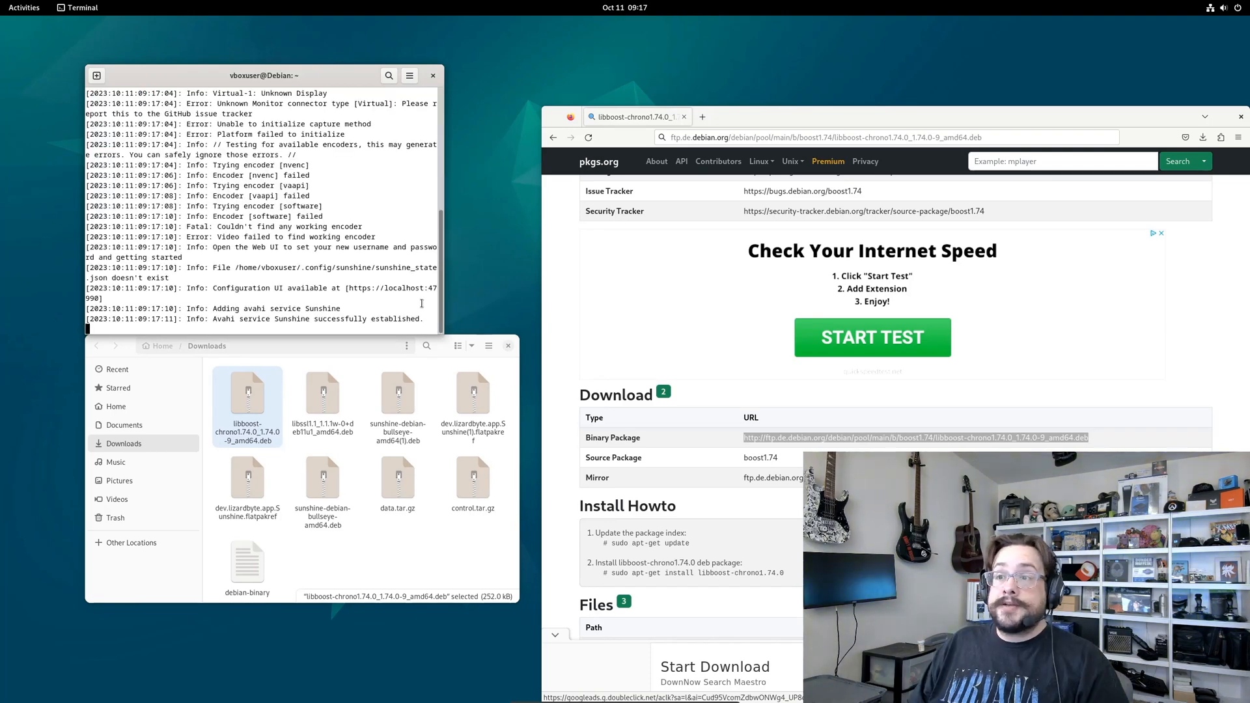
pyautogui.click(399, 288)
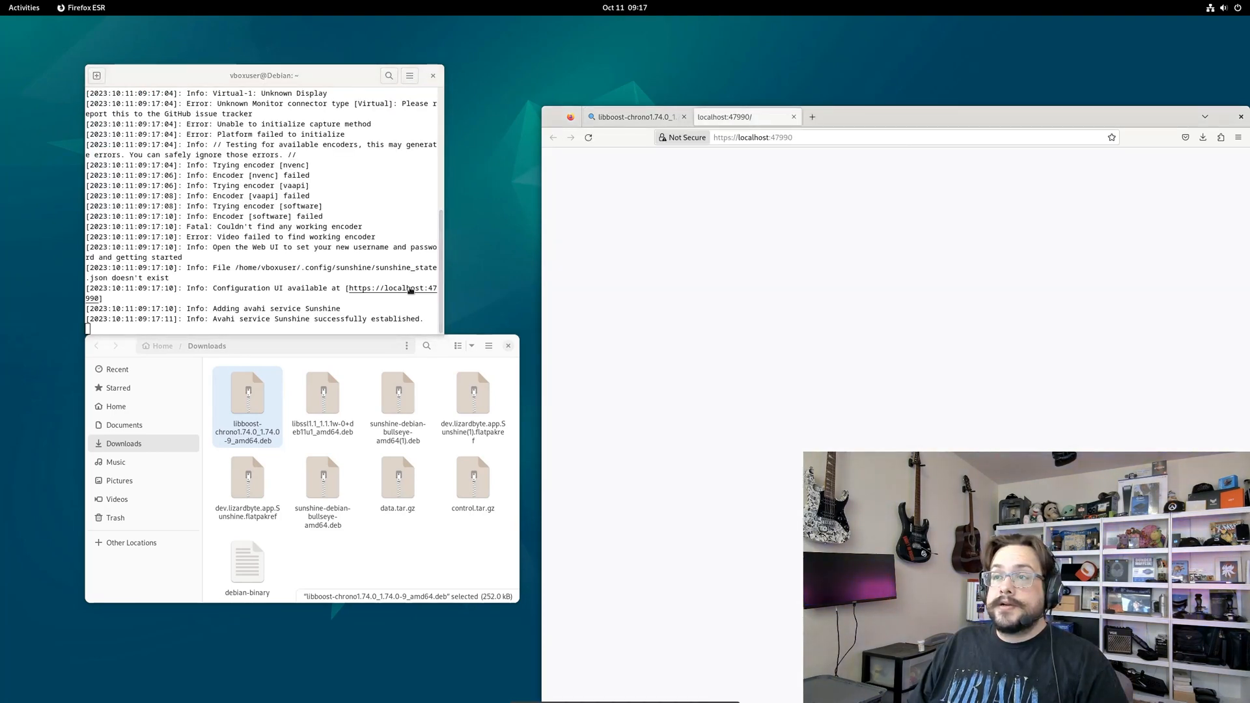